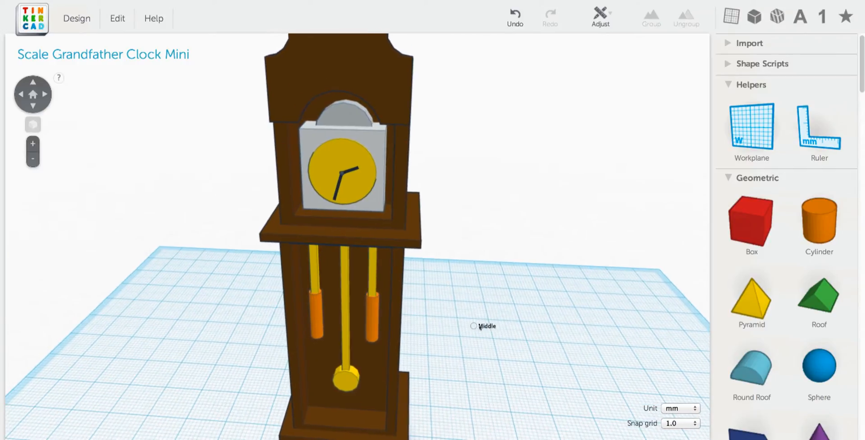
- Scroll the Tinkercad dashboard to leave the clock model and start the new design 'Incredible Gogo'
scroll(down, 3)
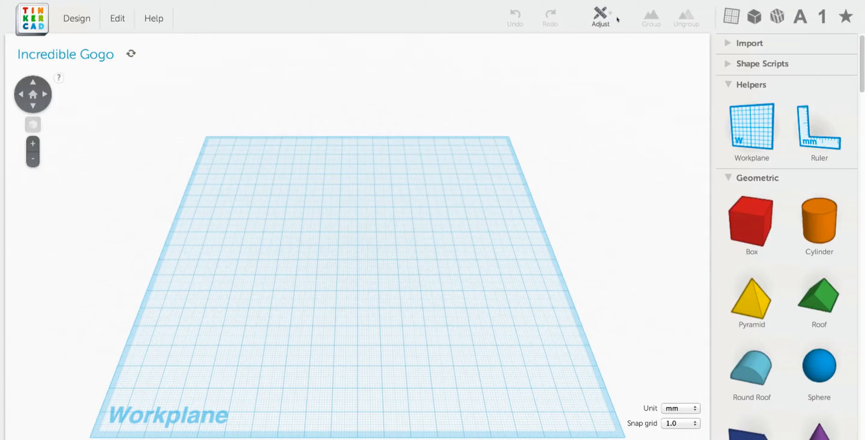
mouse_move(539, 232)
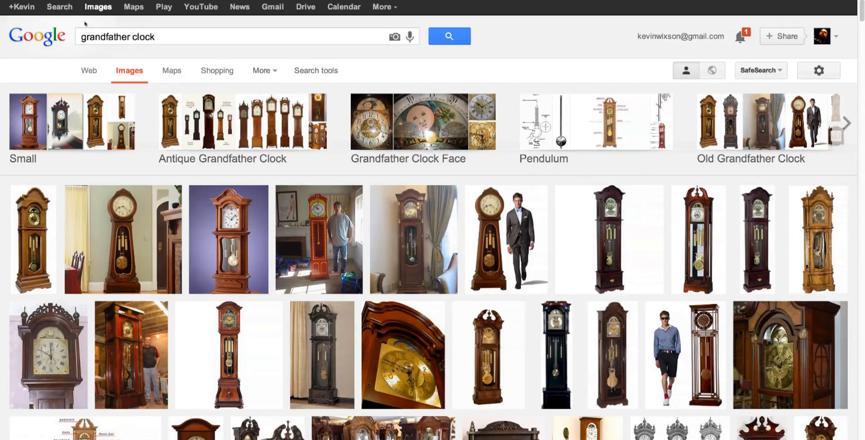
- Browse the grandfather clock image results and preview the photo of two dark wooden clocks
click(171, 37)
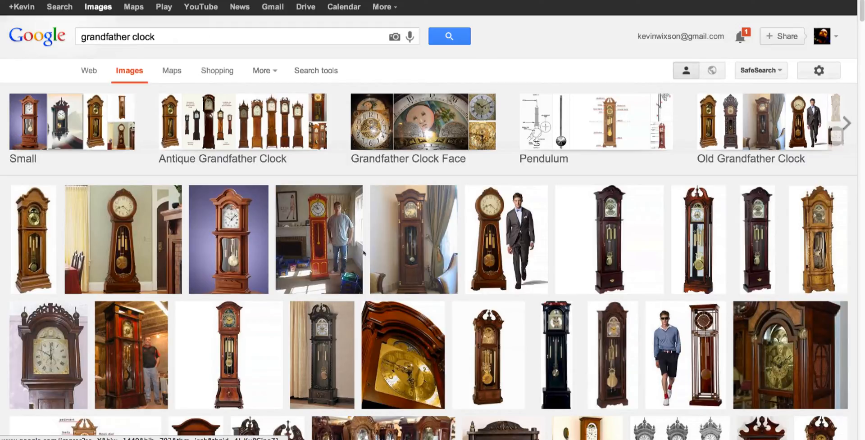
scroll(down, 3)
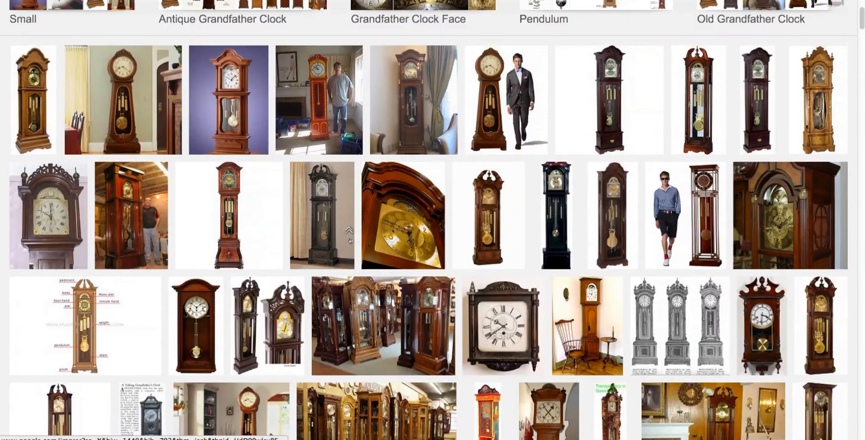
scroll(up, 3)
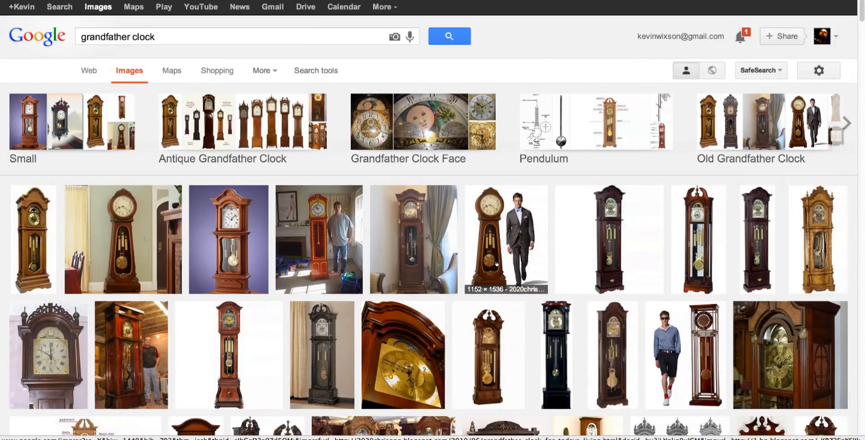
mouse_move(616, 30)
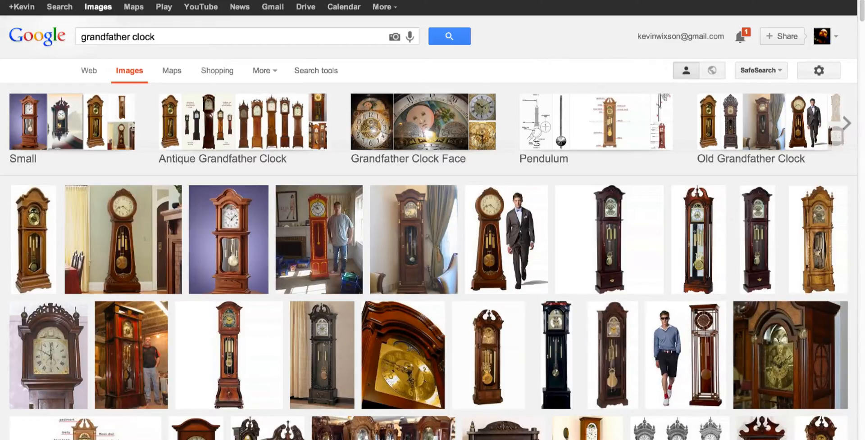
scroll(down, 3)
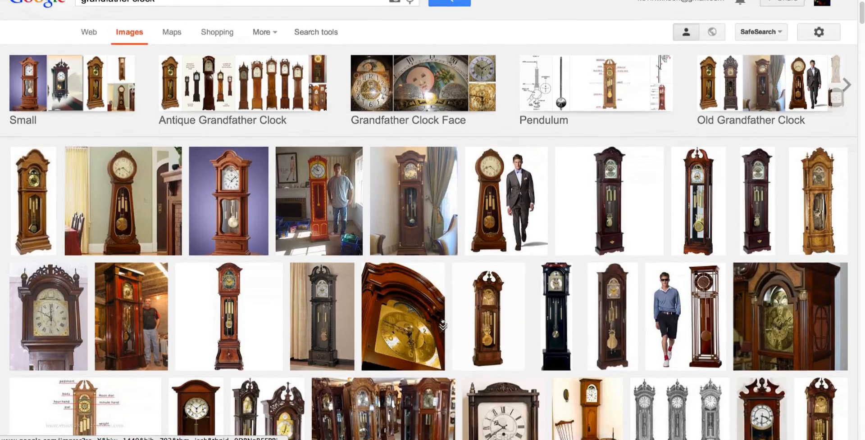
scroll(down, 3)
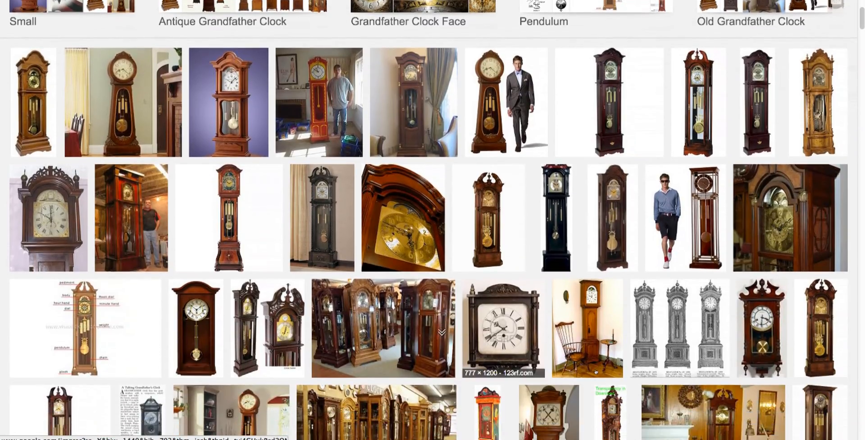
click(267, 328)
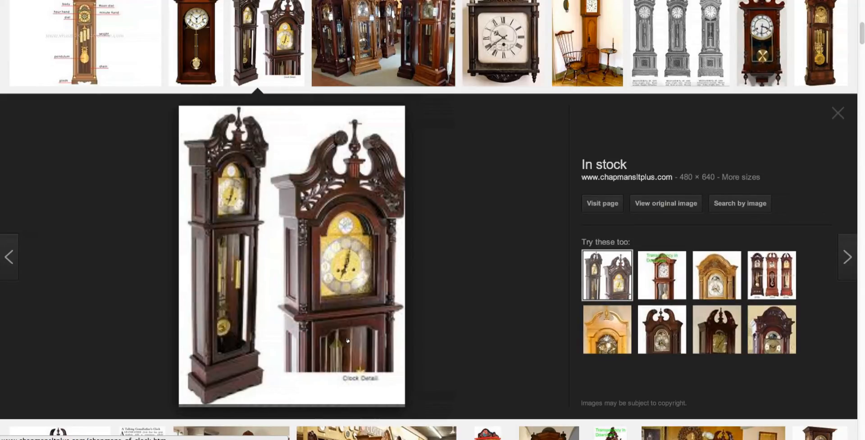
mouse_move(349, 280)
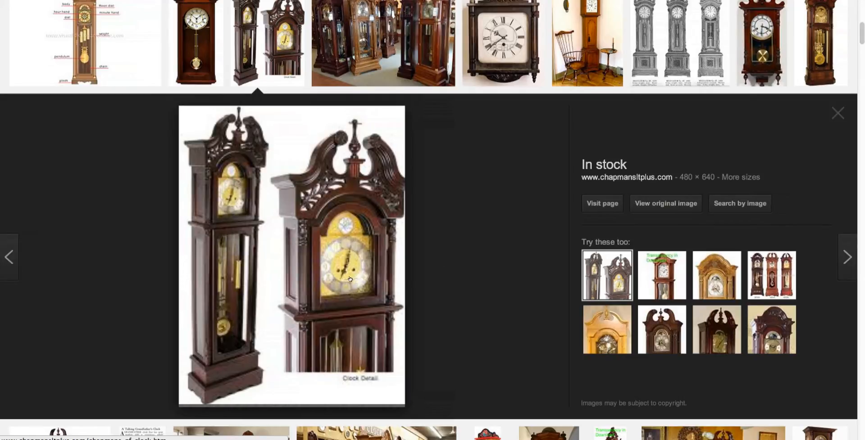
mouse_move(586, 43)
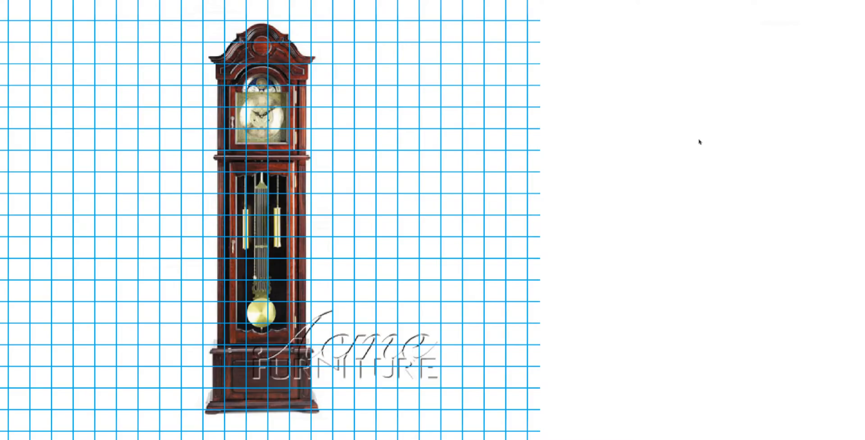
mouse_move(629, 154)
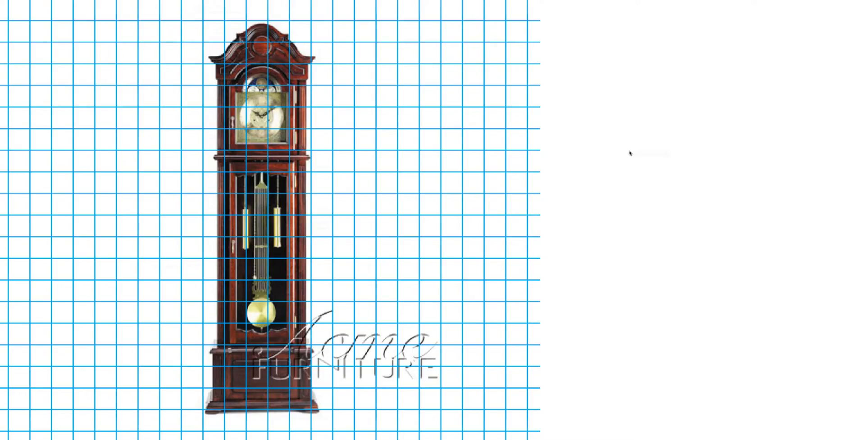
mouse_move(631, 159)
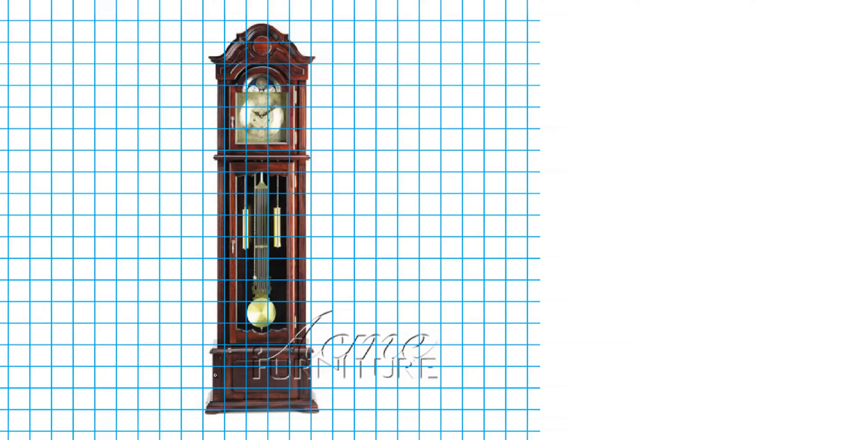
mouse_move(208, 248)
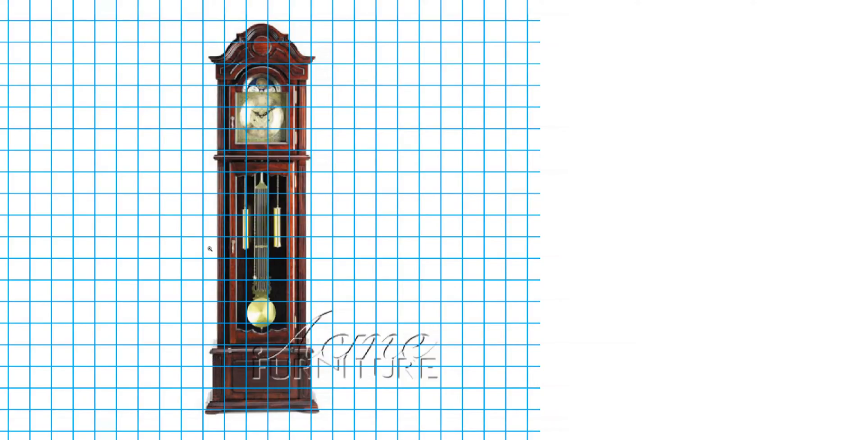
mouse_move(372, 248)
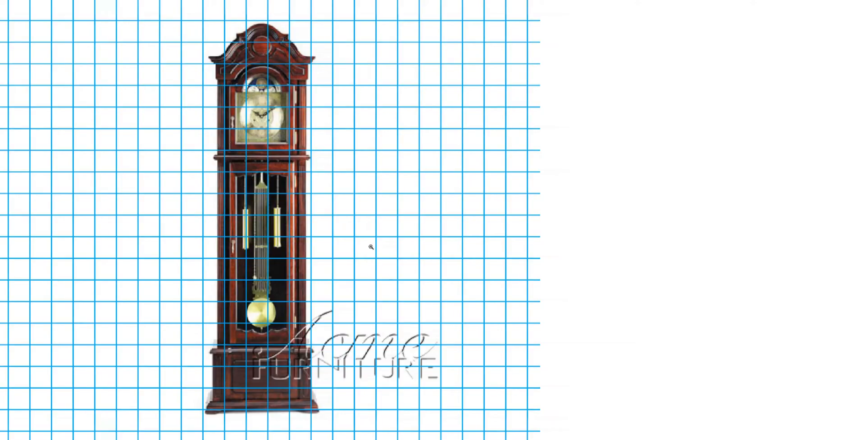
mouse_move(463, 364)
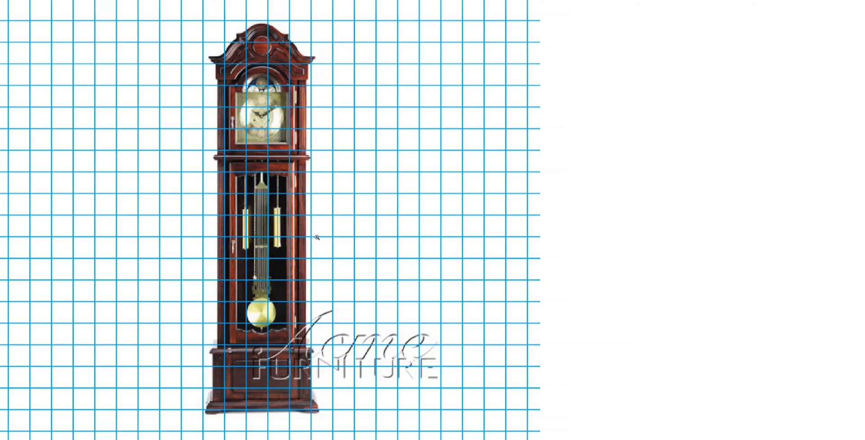
mouse_move(546, 232)
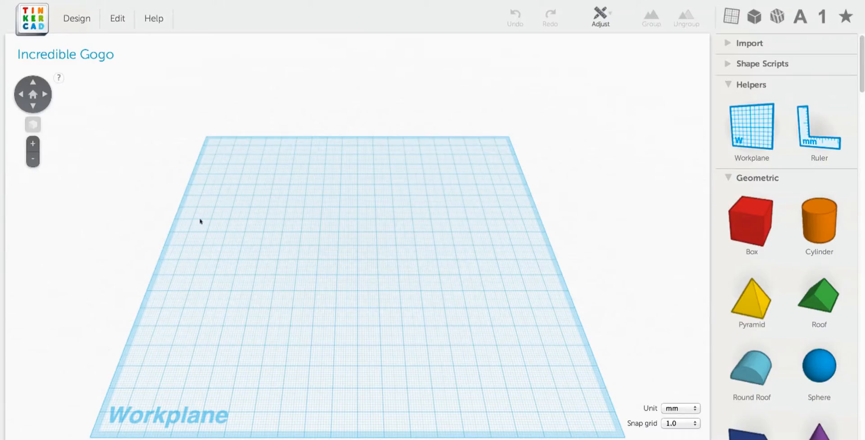
mouse_move(492, 36)
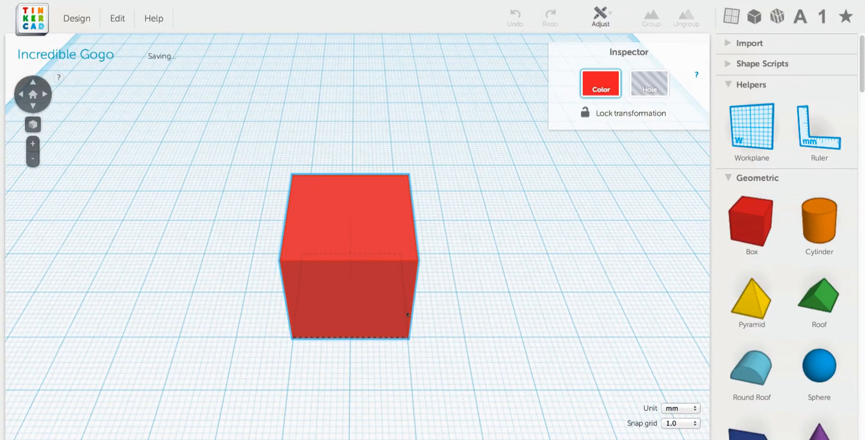
- Select the red box at the workplane centre to show its sizing handles
click(349, 259)
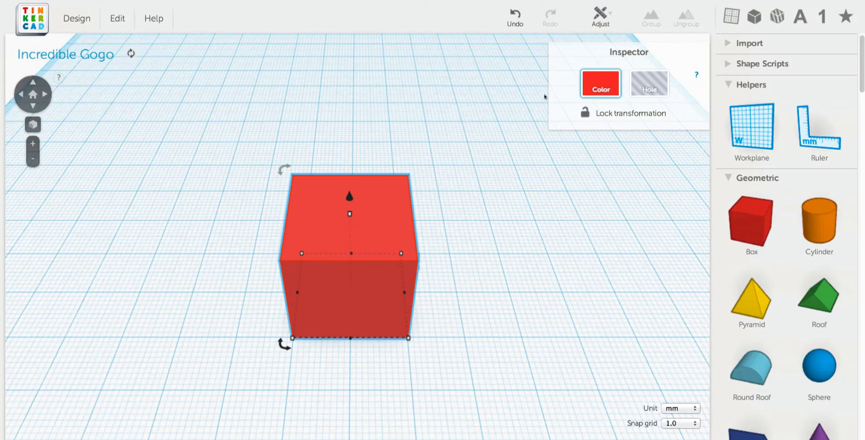
mouse_move(528, 231)
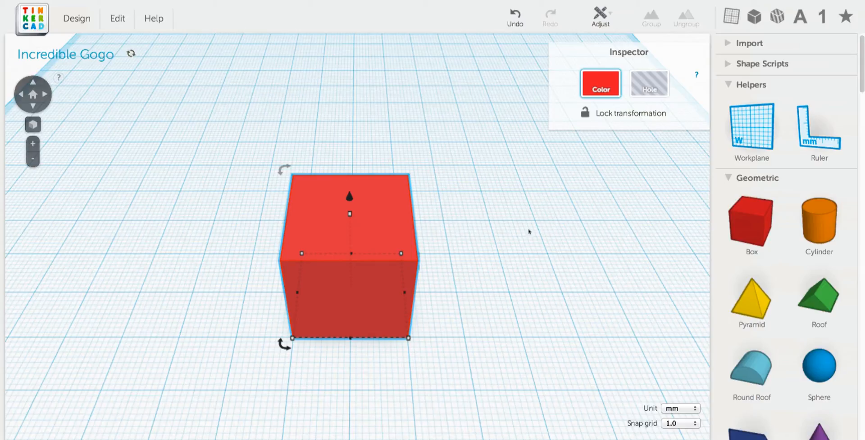
mouse_move(416, 334)
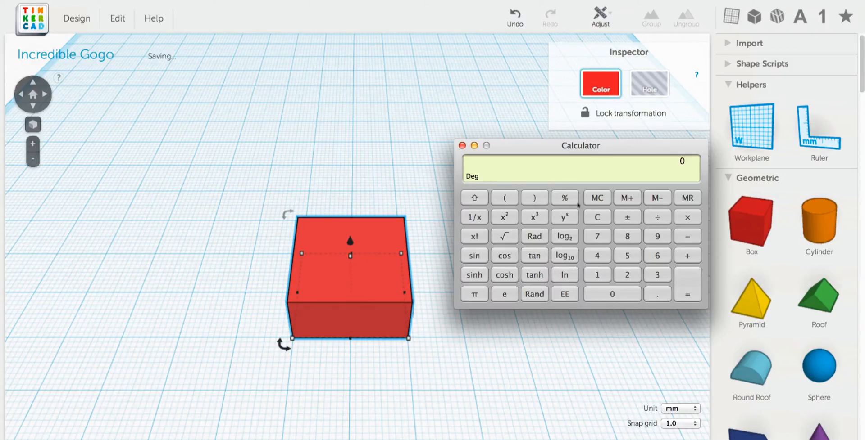
mouse_move(597, 216)
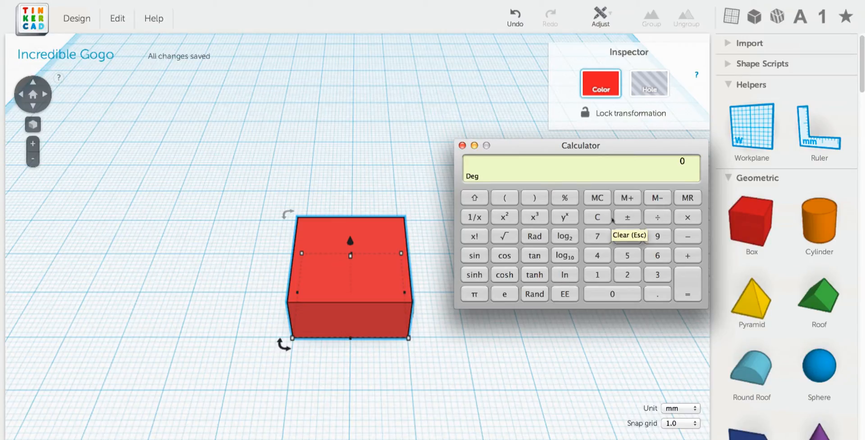
- Clear Calculator, work out 11.25, and close the Calculator window
click(627, 275)
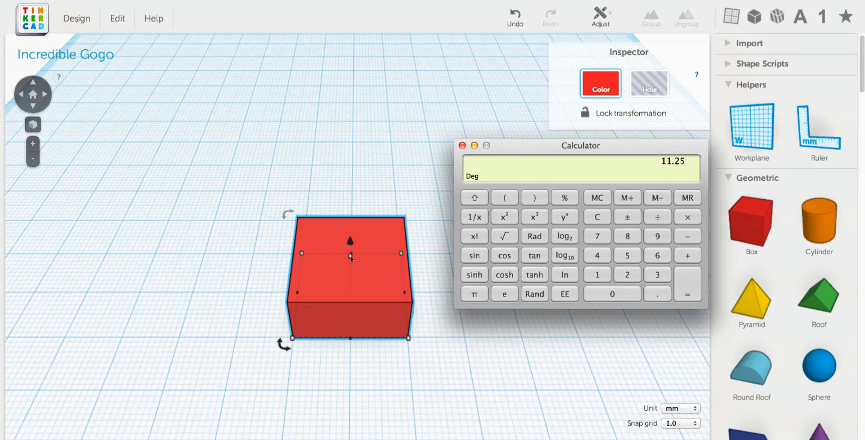
click(462, 146)
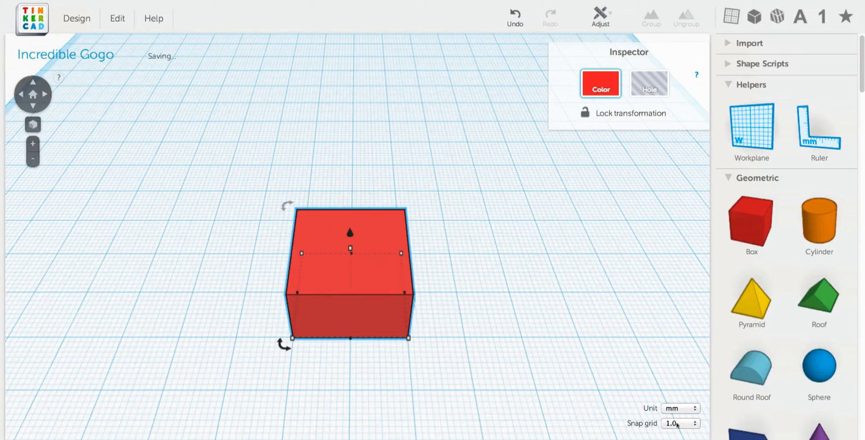
- Change the snap grid from 1 mm to 0.25 mm
click(680, 423)
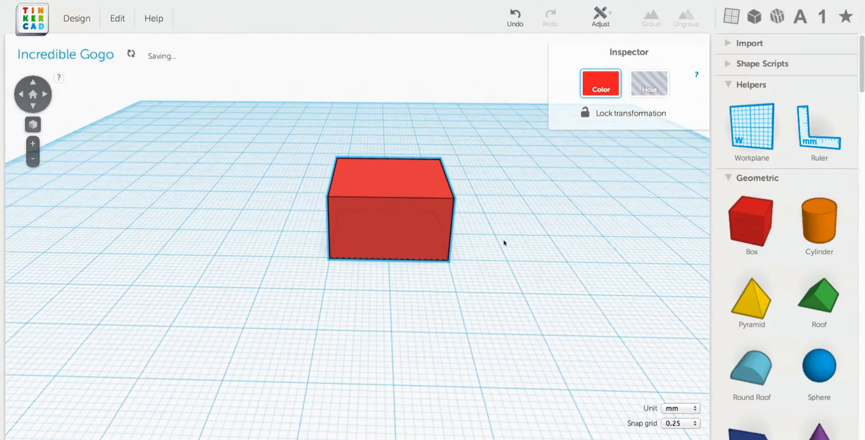
click(388, 215)
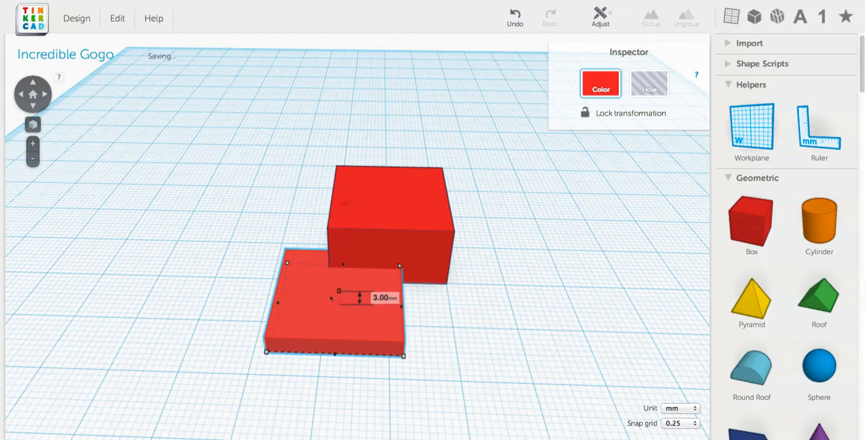
- Flatten the new box into a 3 mm slab and orbit around both boxes
drag(359, 289, 358, 302)
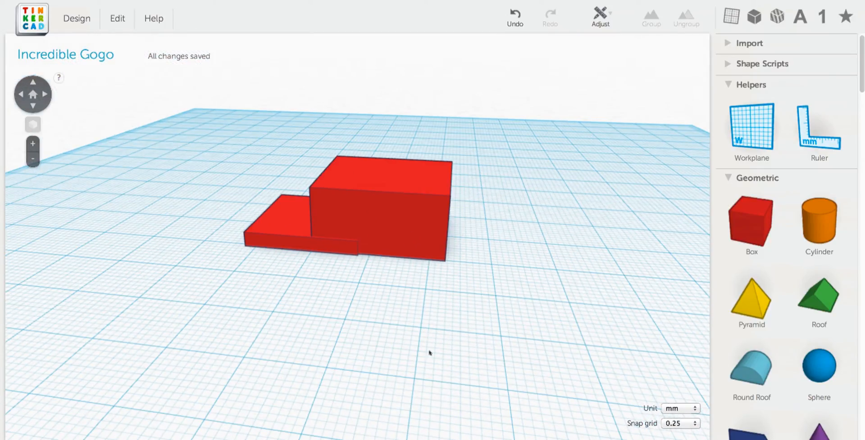
drag(430, 352, 364, 254)
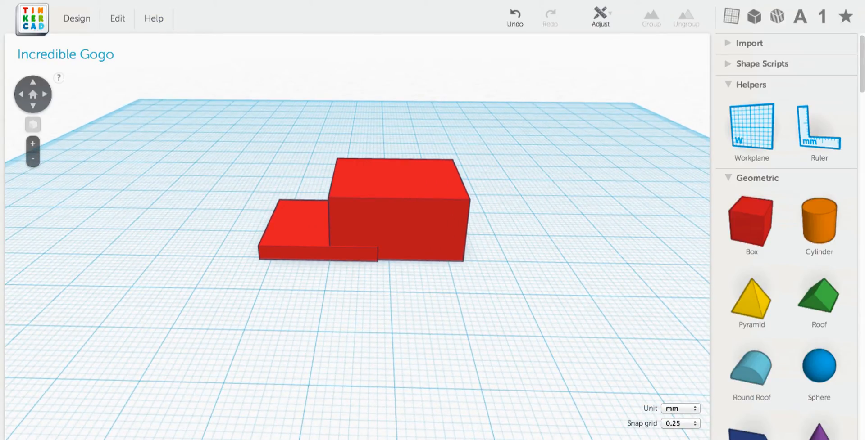
mouse_move(606, 53)
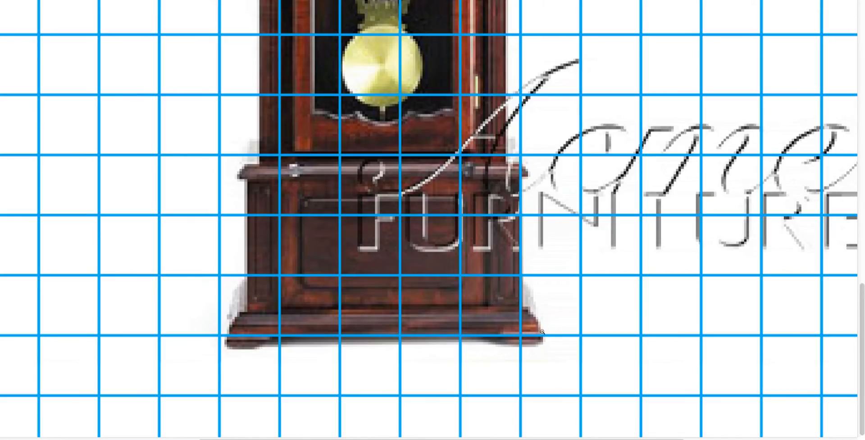
mouse_move(541, 333)
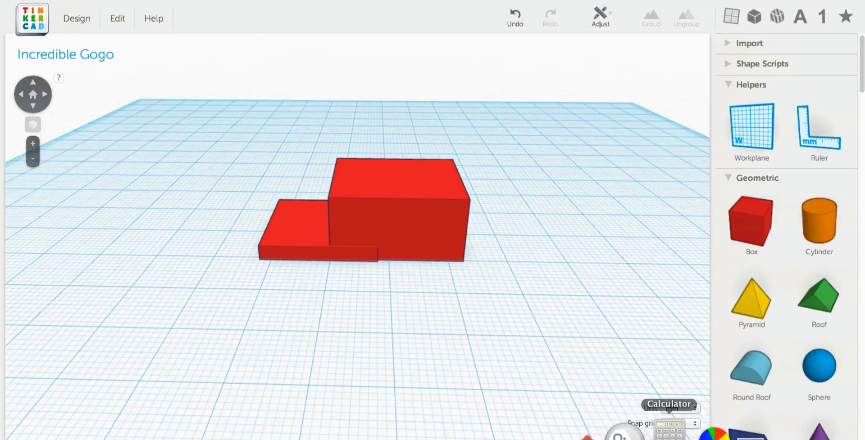
- Work out the slab width (26.25) in Calculator, then close it
click(669, 404)
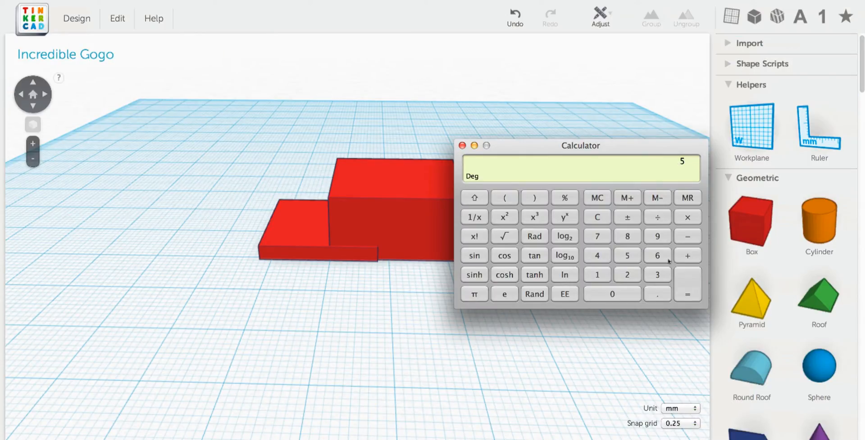
click(656, 294)
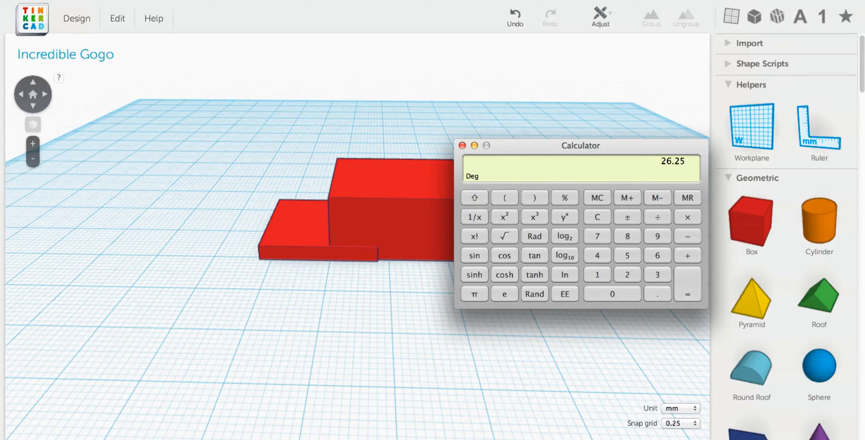
click(463, 146)
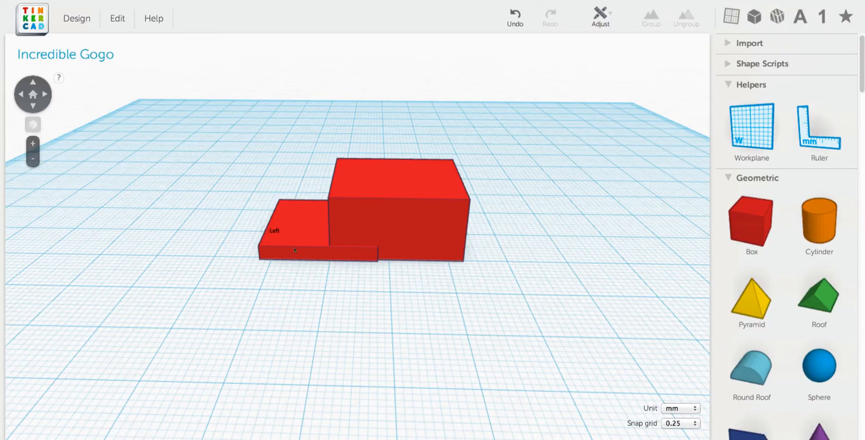
- Widen the thin slab to 35.75 mm and slide it under the larger box
click(295, 250)
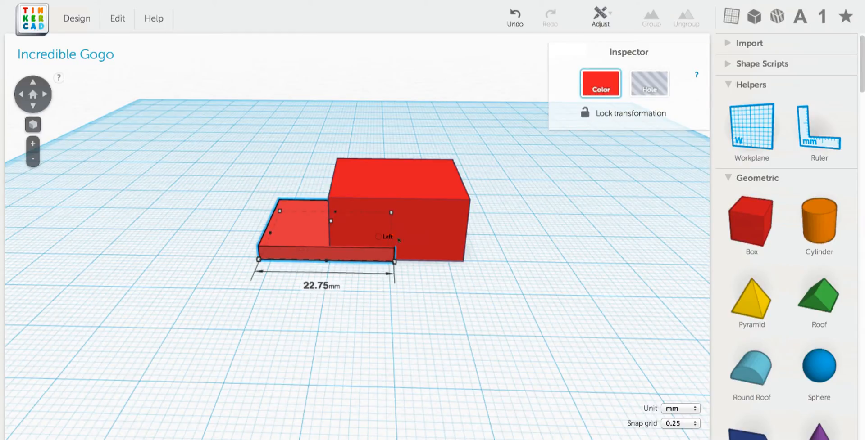
drag(394, 265, 441, 251)
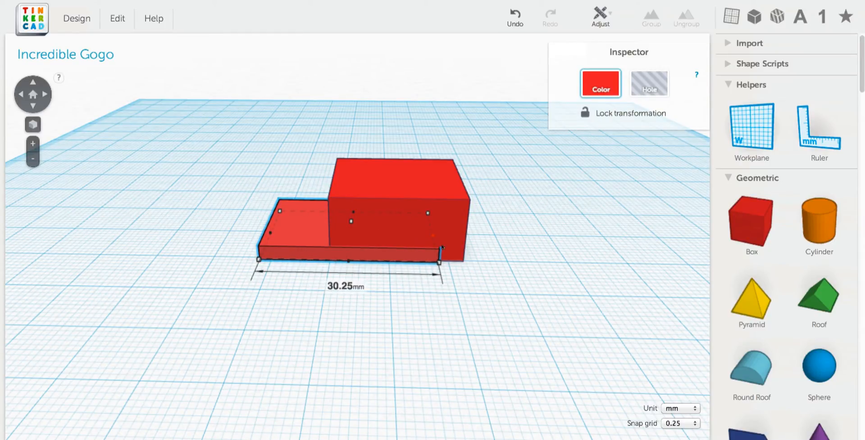
drag(441, 251, 466, 251)
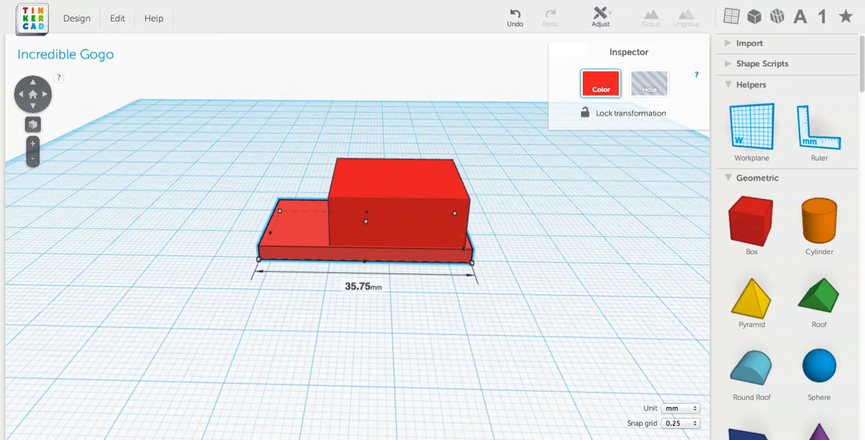
drag(472, 249, 405, 249)
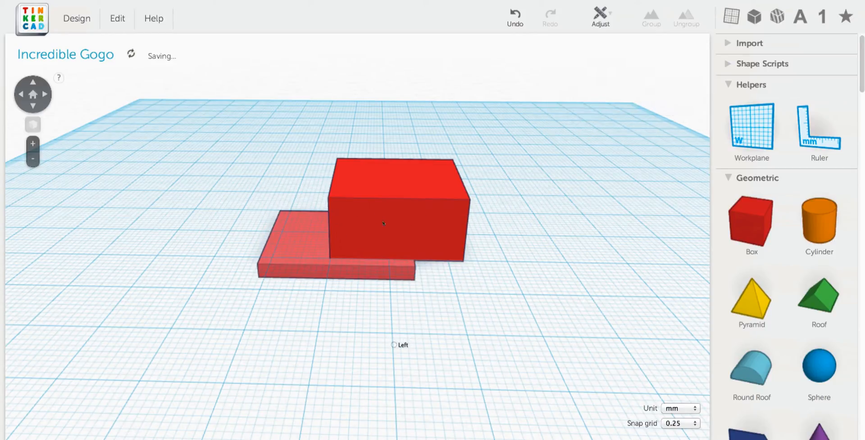
- Center-align the larger box over the slab and raise it to rest on top
click(397, 220)
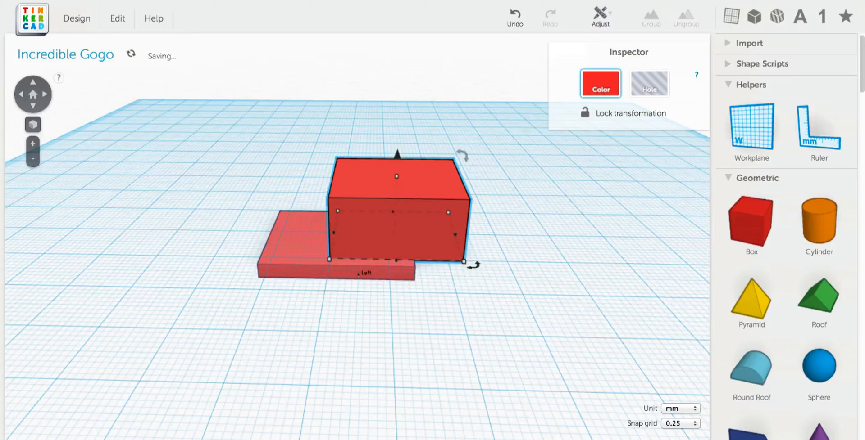
click(600, 16)
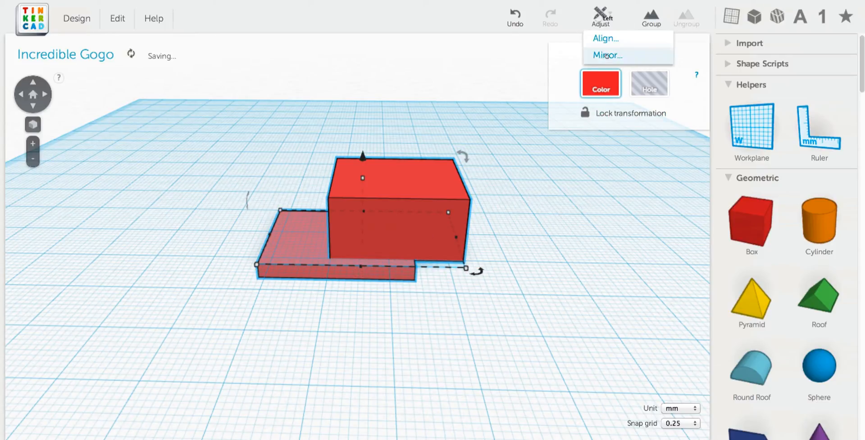
click(604, 39)
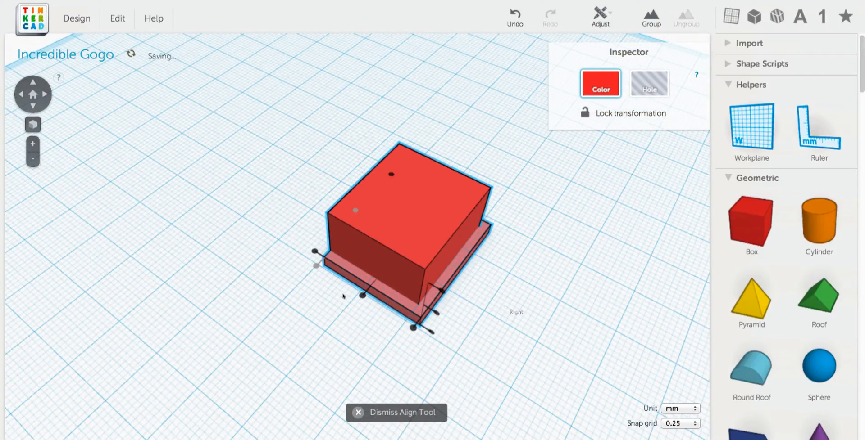
drag(408, 236, 315, 221)
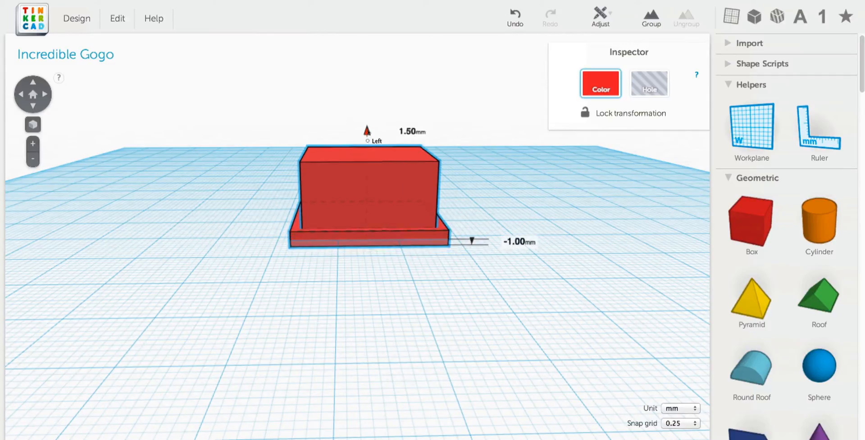
drag(366, 131, 367, 125)
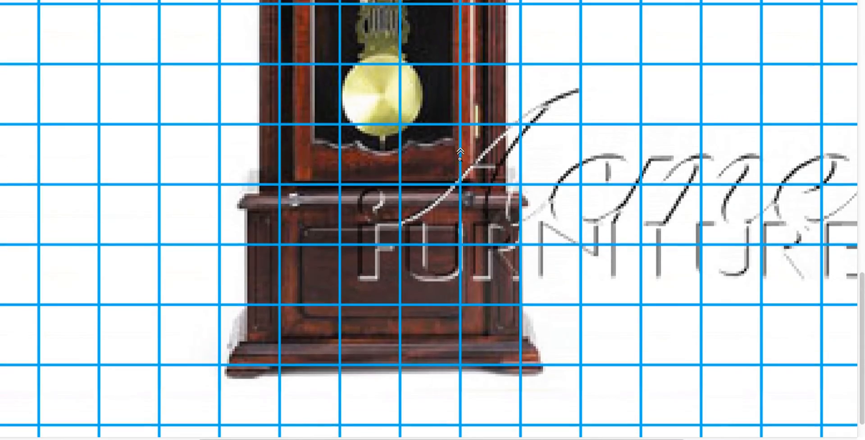
- Scroll the gridded clock photo to view the clock's base and lower body
scroll(down, 3)
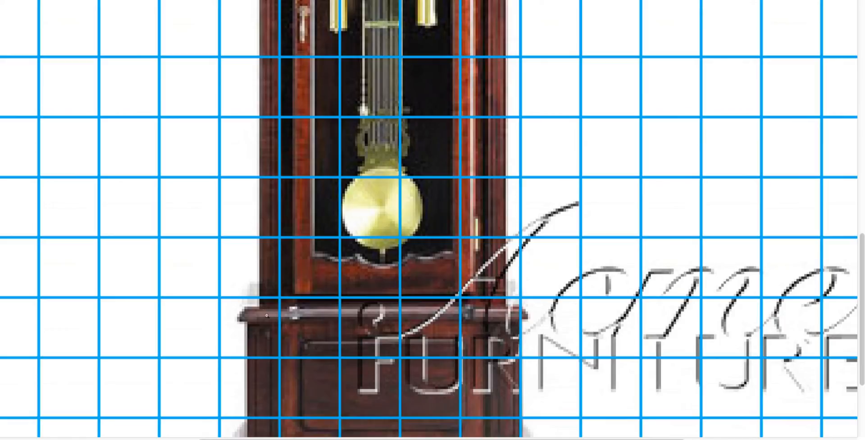
scroll(down, 3)
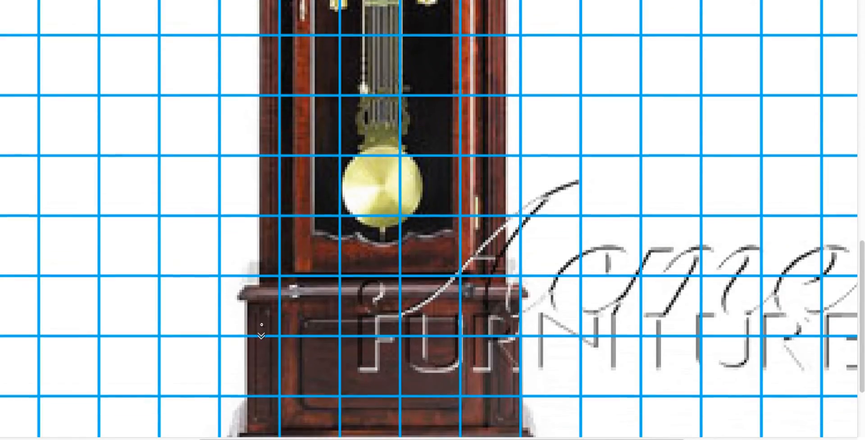
scroll(down, 3)
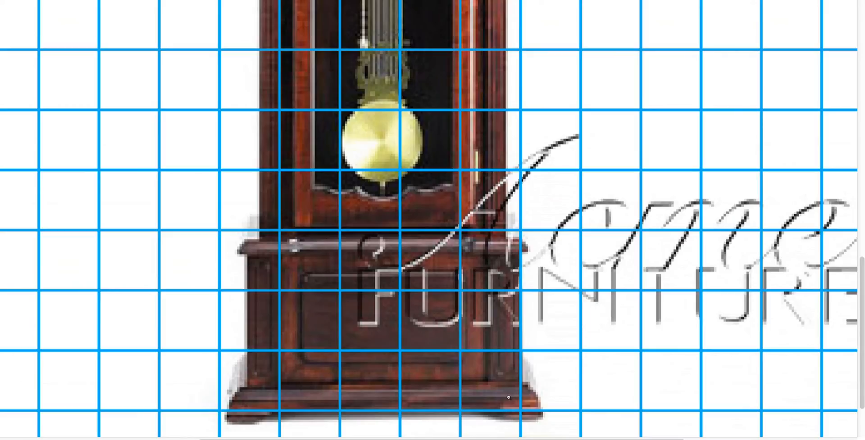
mouse_move(265, 267)
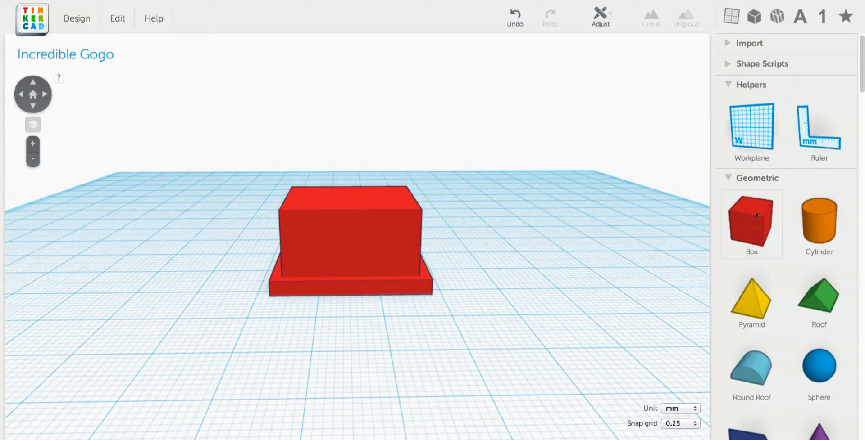
mouse_move(744, 223)
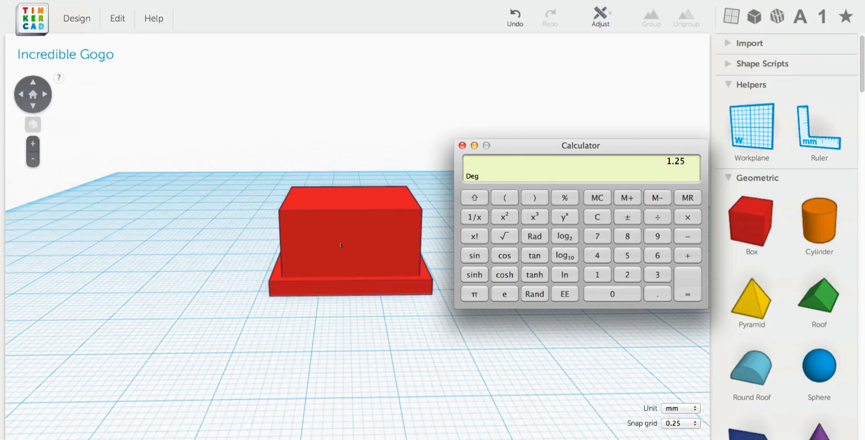
mouse_move(319, 147)
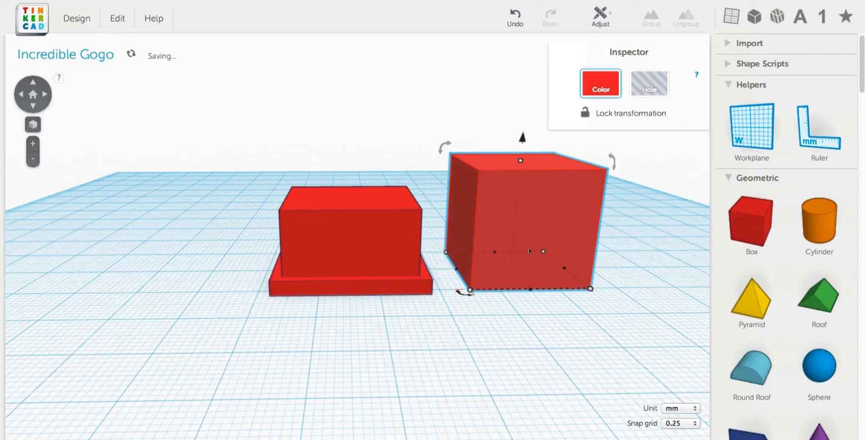
- Delete a shape, lift the new thin slab onto the box top, and select the other shapes
key(Delete)
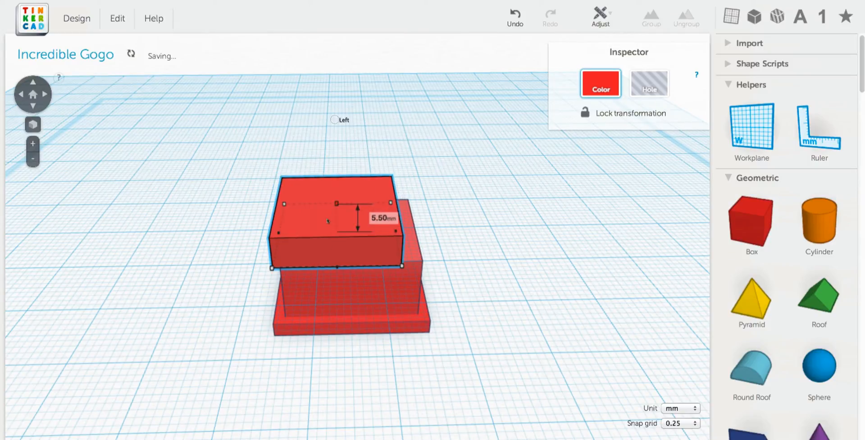
drag(357, 206, 357, 231)
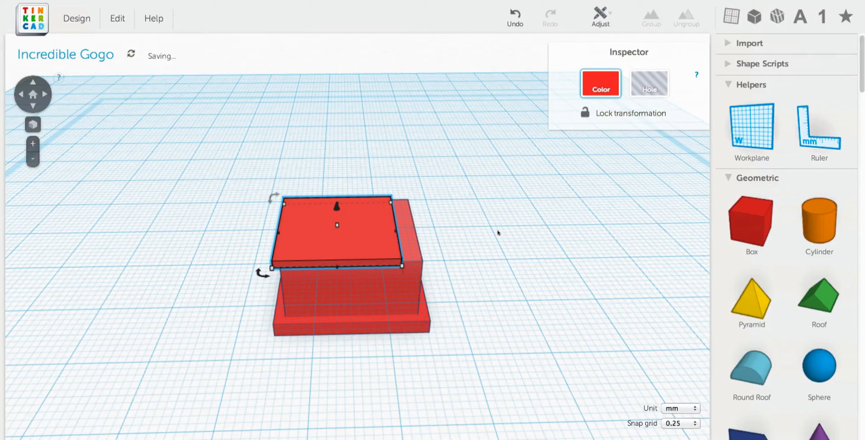
mouse_move(471, 307)
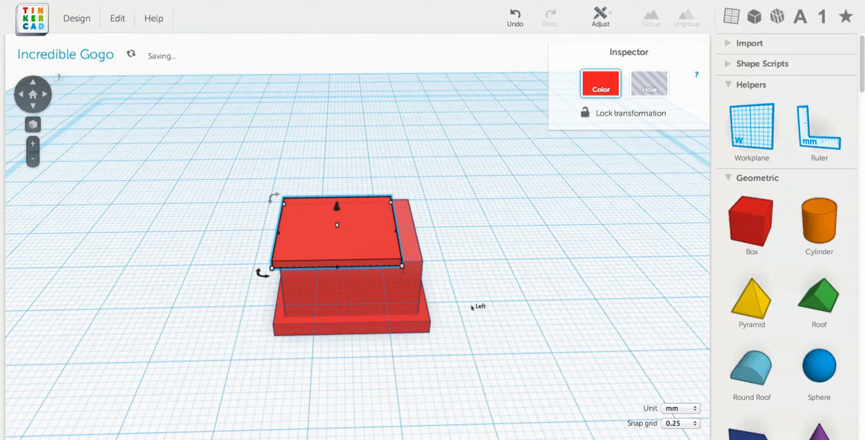
click(650, 19)
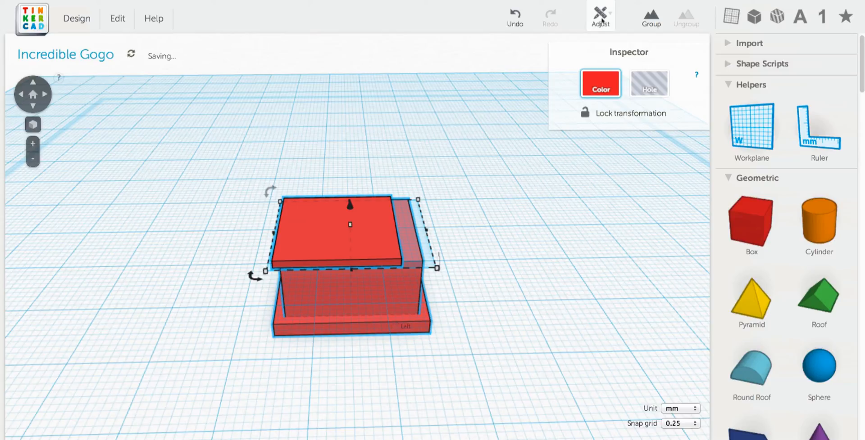
- Align the slab, box and base to their centres along both horizontal axes
click(599, 13)
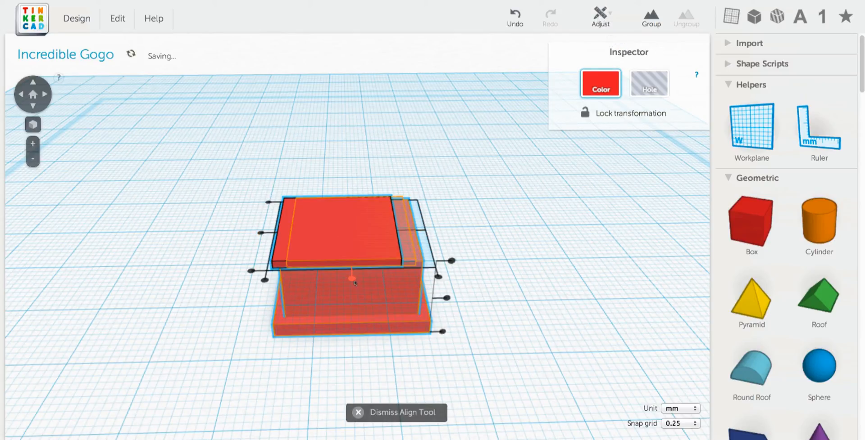
click(396, 413)
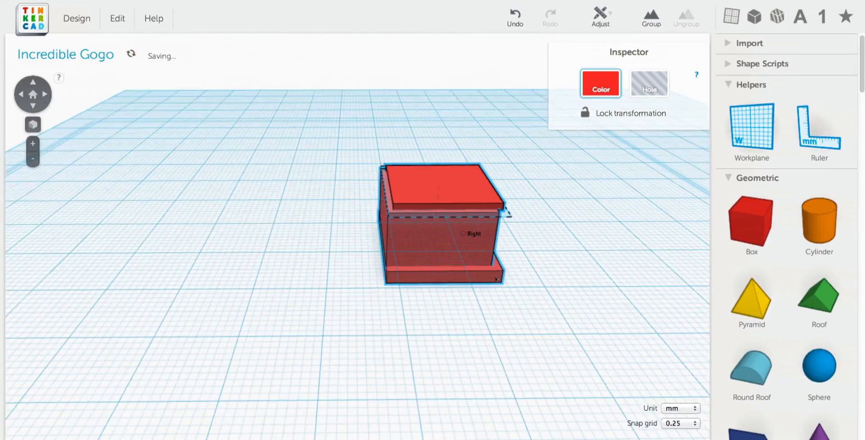
click(599, 17)
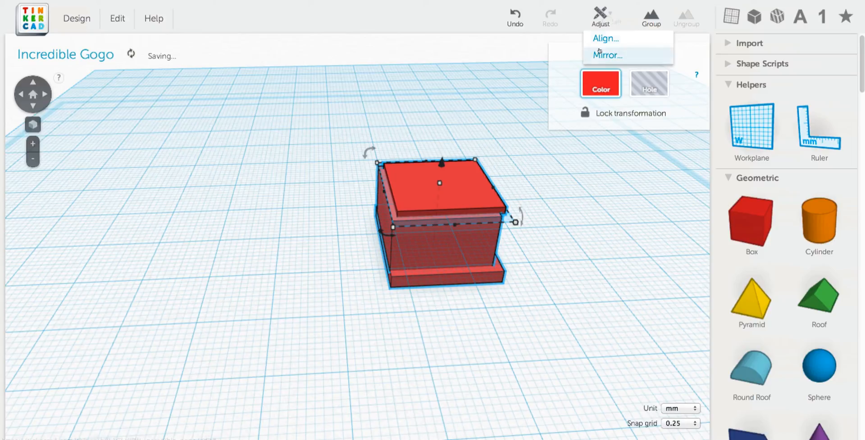
click(604, 38)
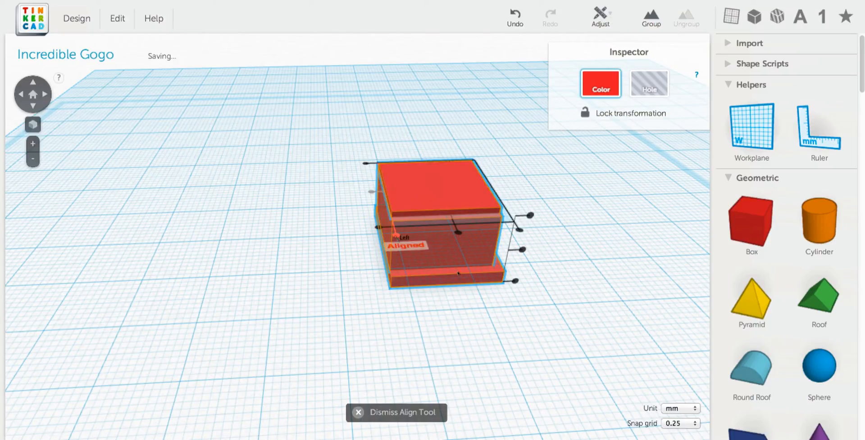
click(396, 413)
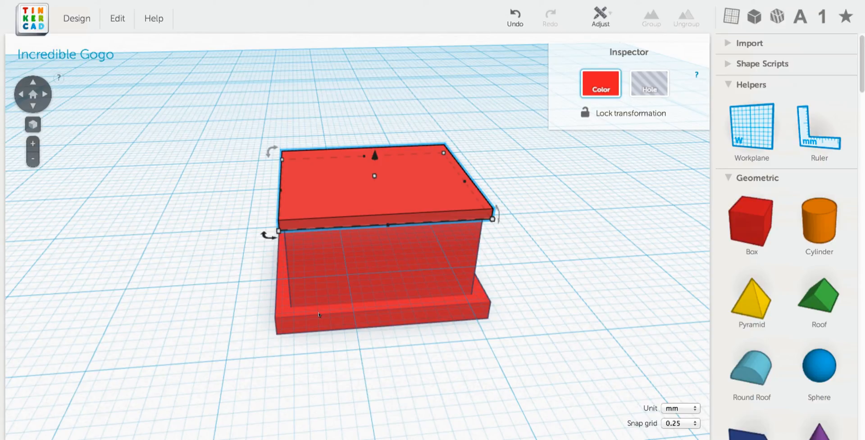
mouse_move(310, 313)
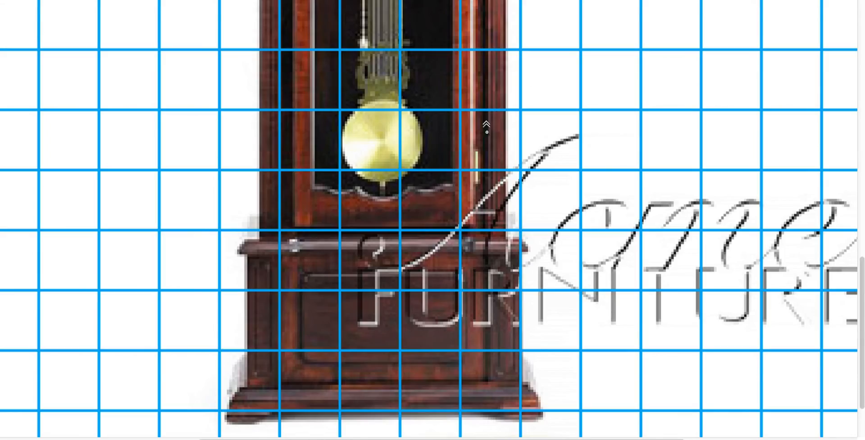
scroll(up, 3)
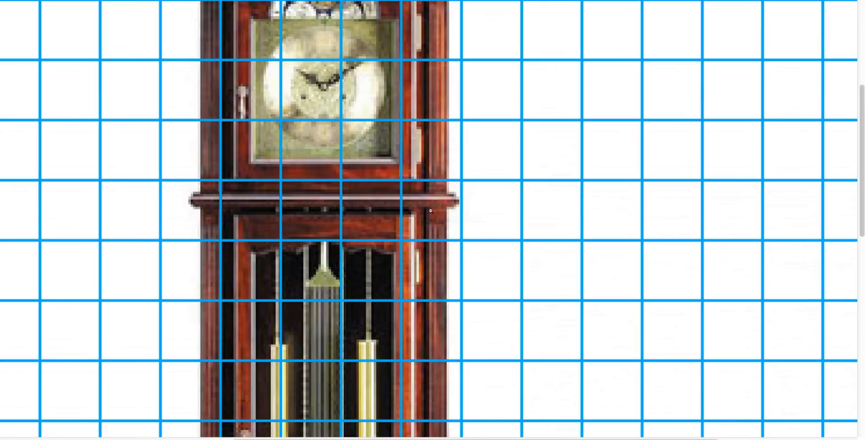
scroll(down, 3)
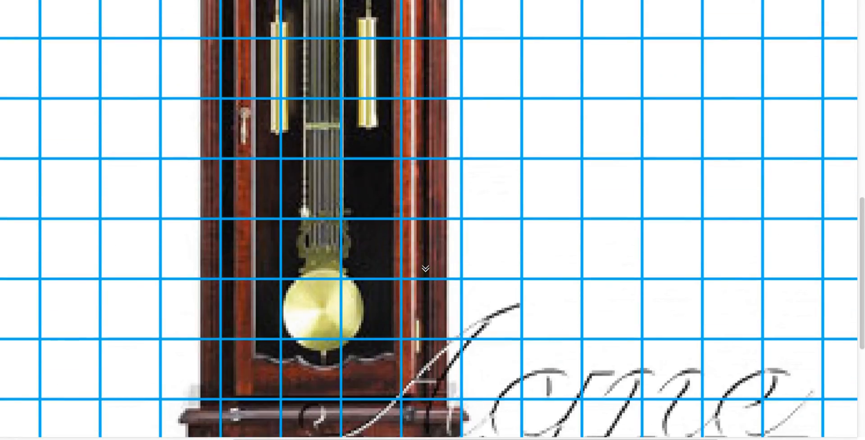
scroll(up, 3)
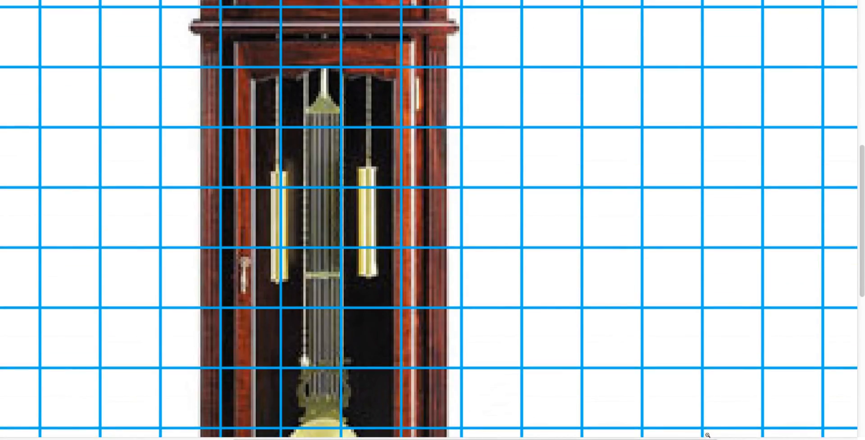
click(663, 428)
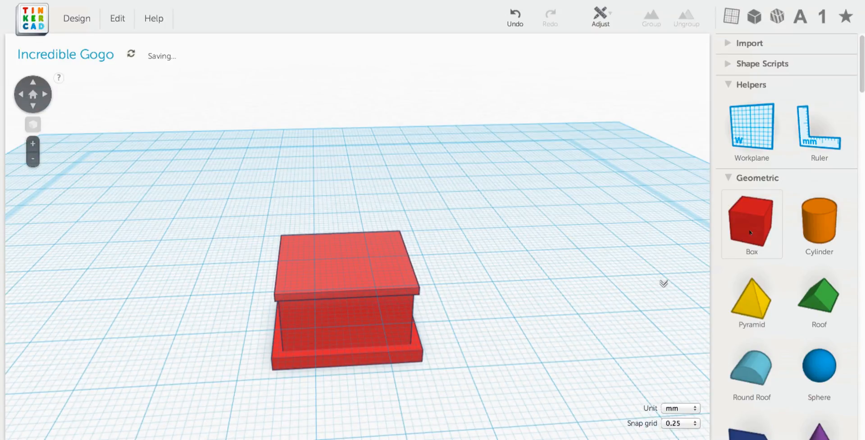
- Place a box on the slab and stretch it to 42.00 mm tall
click(342, 271)
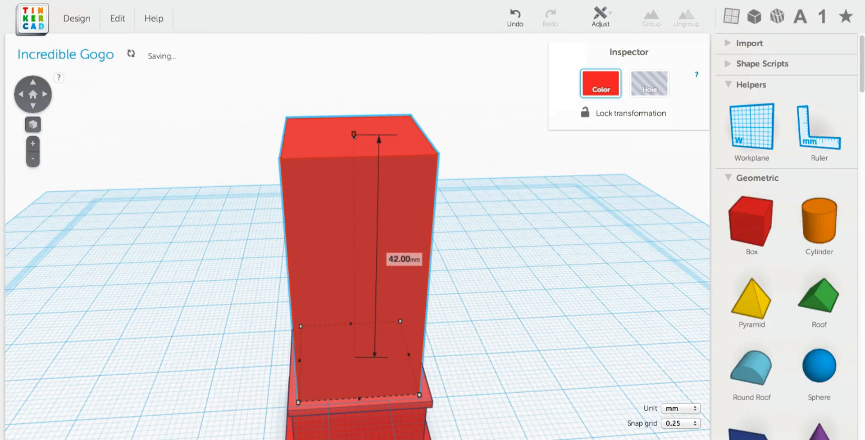
drag(378, 135, 379, 120)
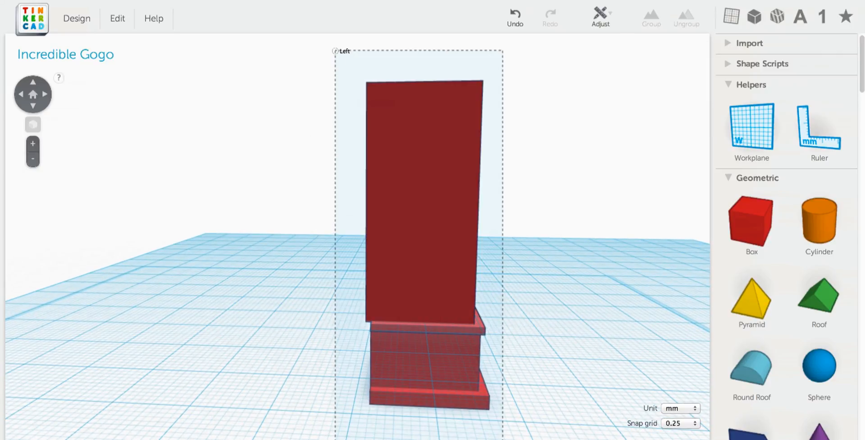
- Align the tall 42 mm box to the centre of the lower body
click(599, 17)
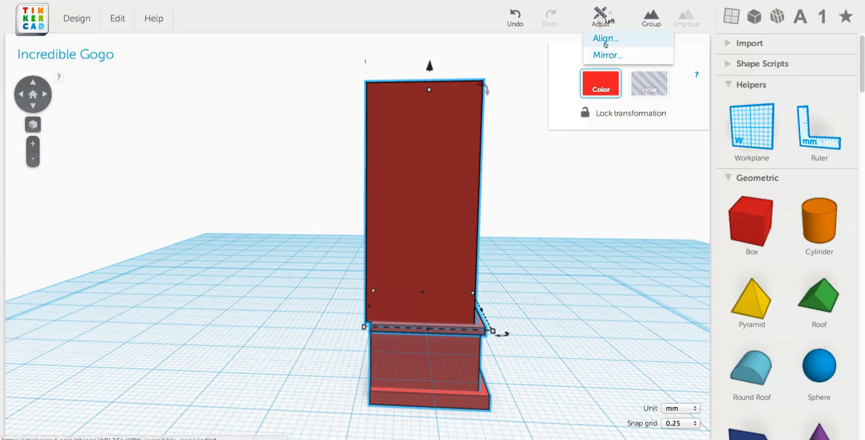
click(605, 38)
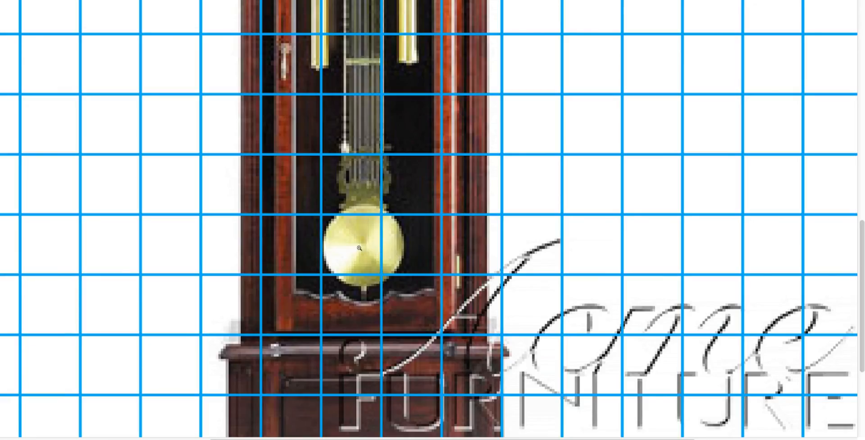
mouse_move(245, 241)
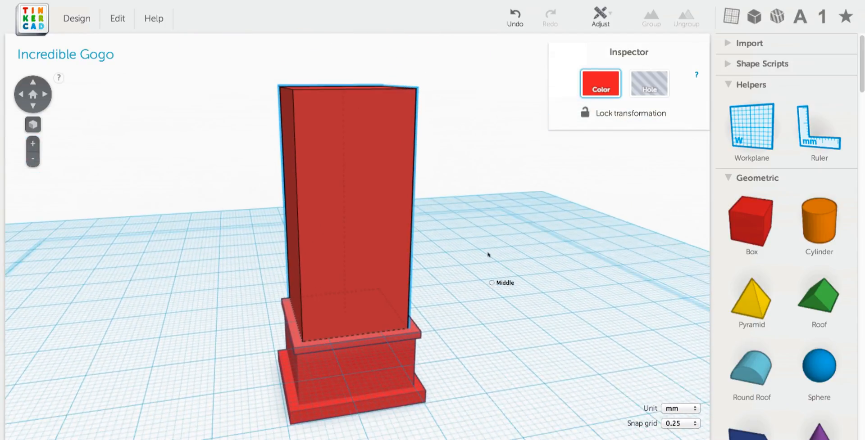
drag(487, 255, 499, 282)
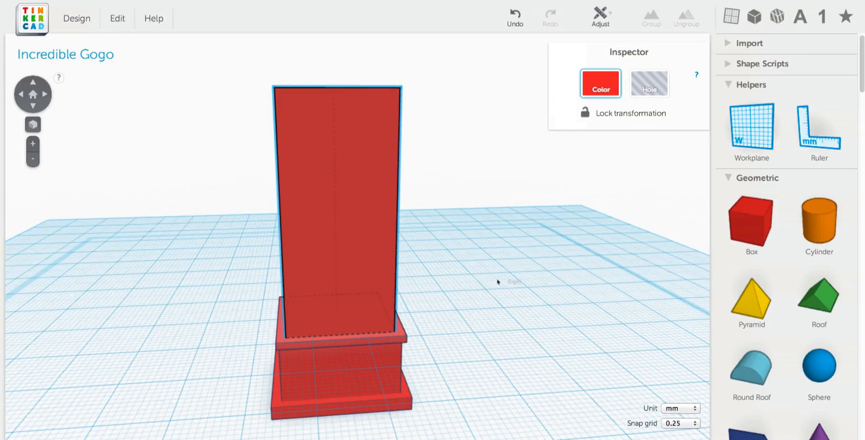